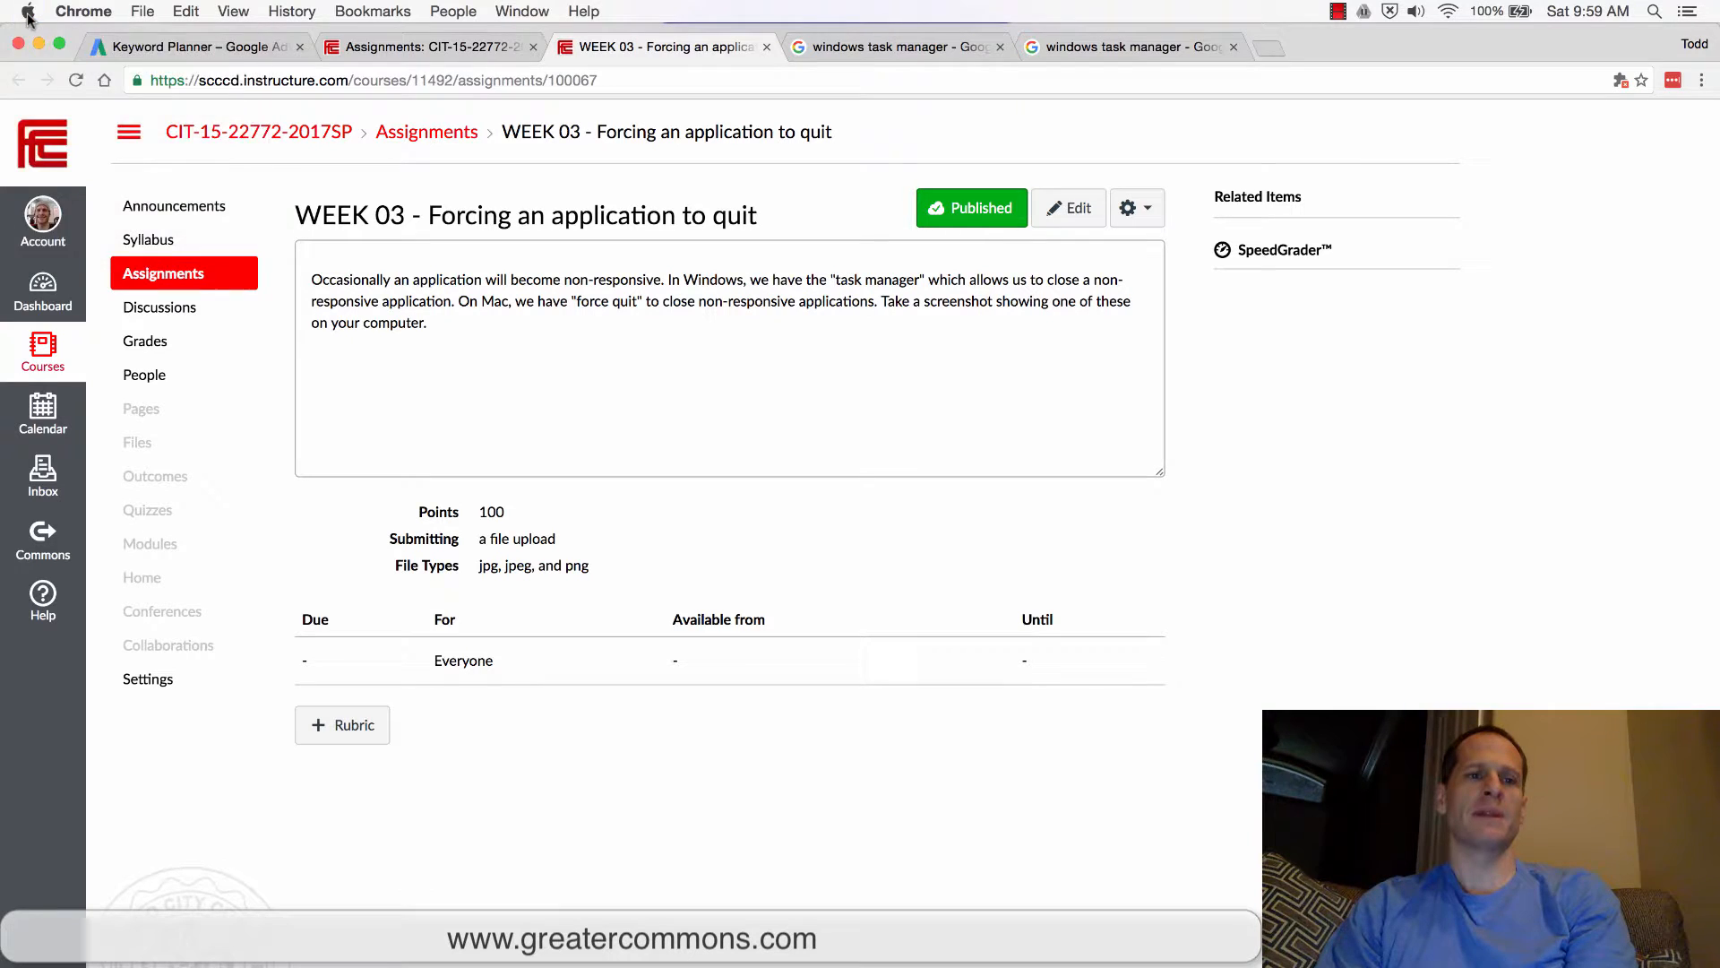
# From the Apple menu, open Force Quit and select Camtasia 2, then Google Chrome
pyautogui.click(28, 12)
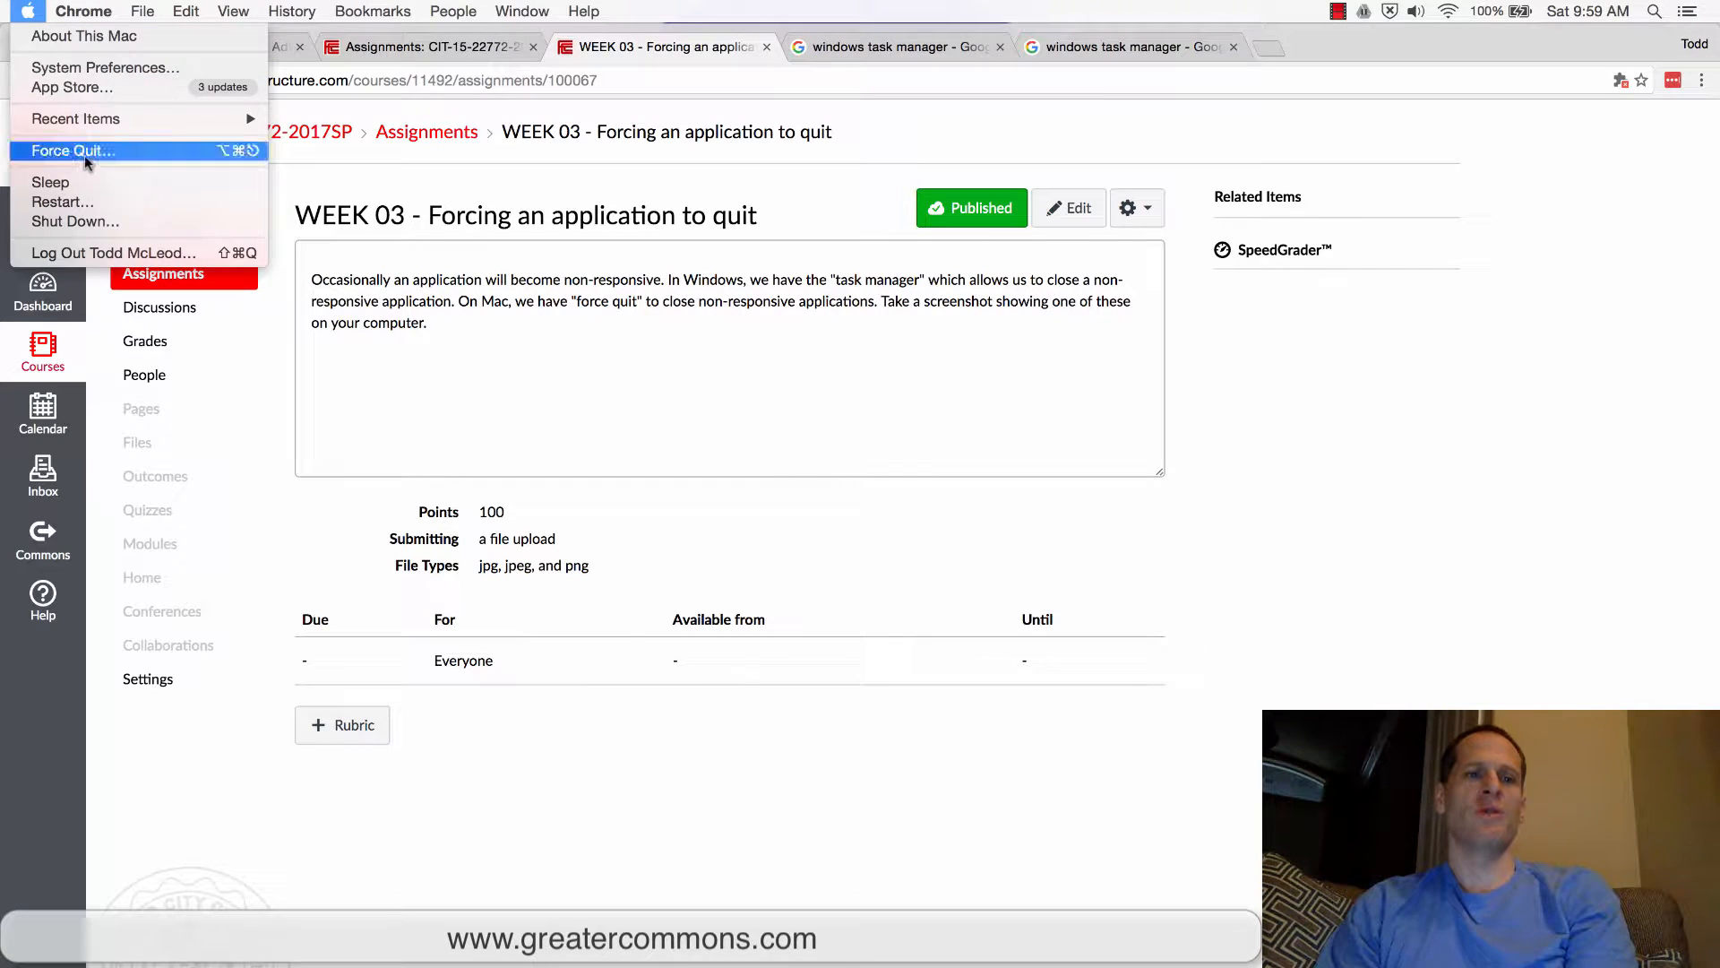
pyautogui.click(73, 151)
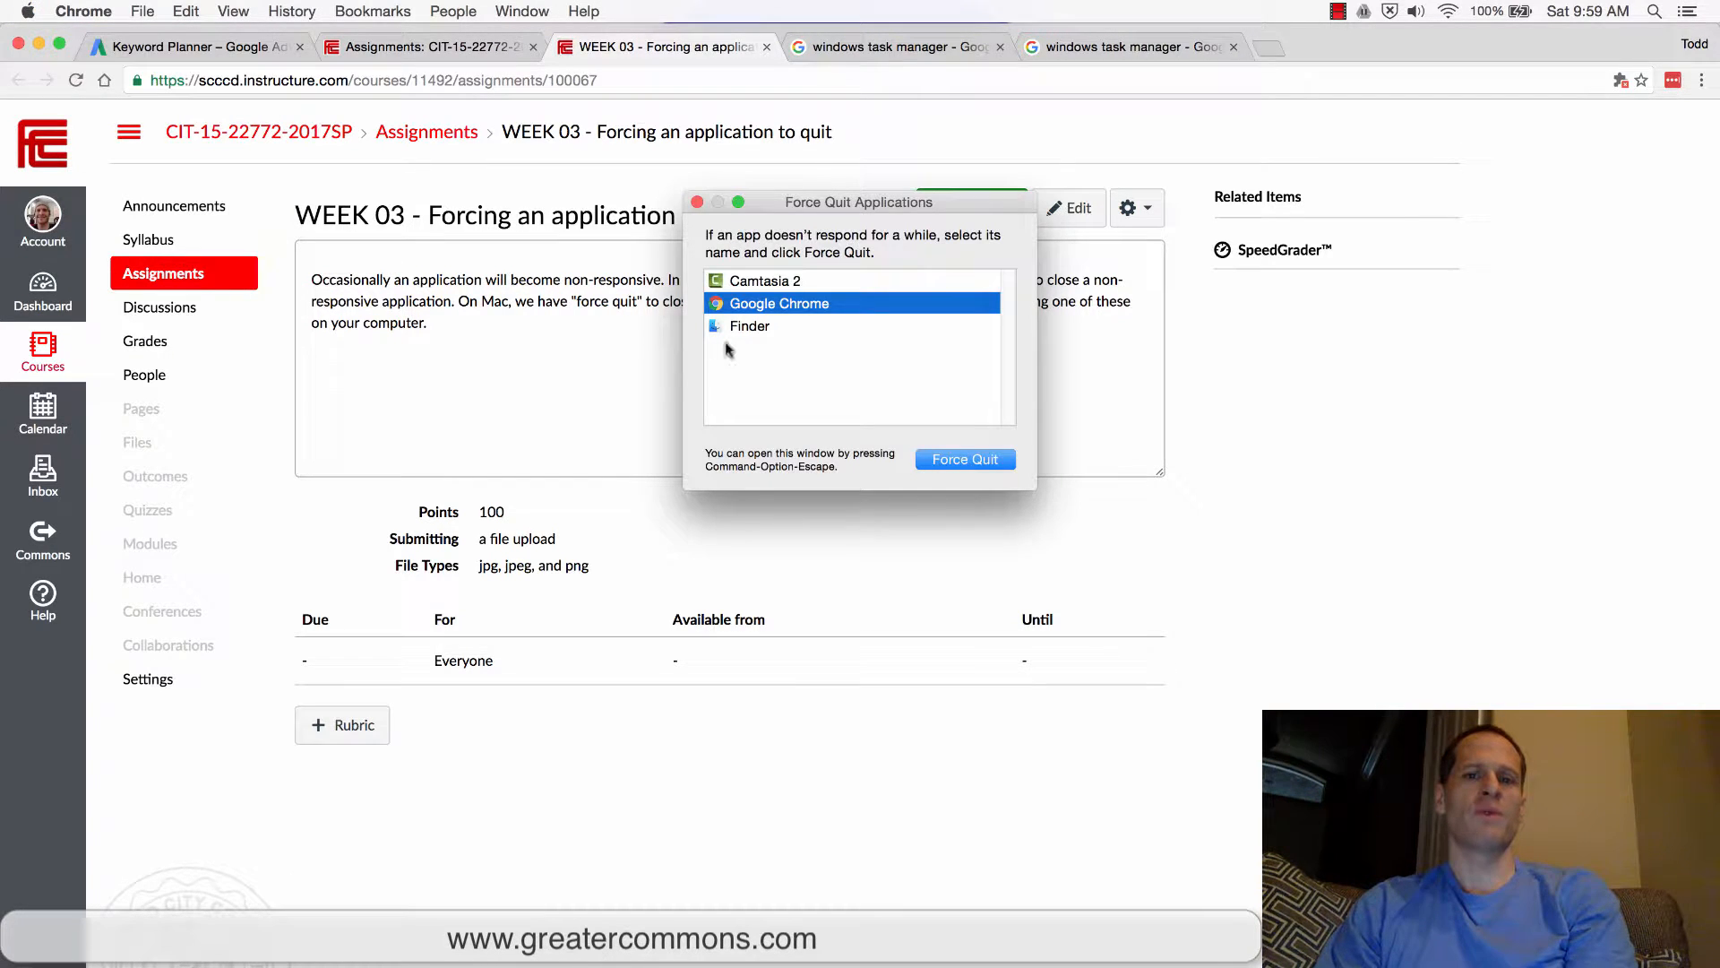
pyautogui.click(764, 279)
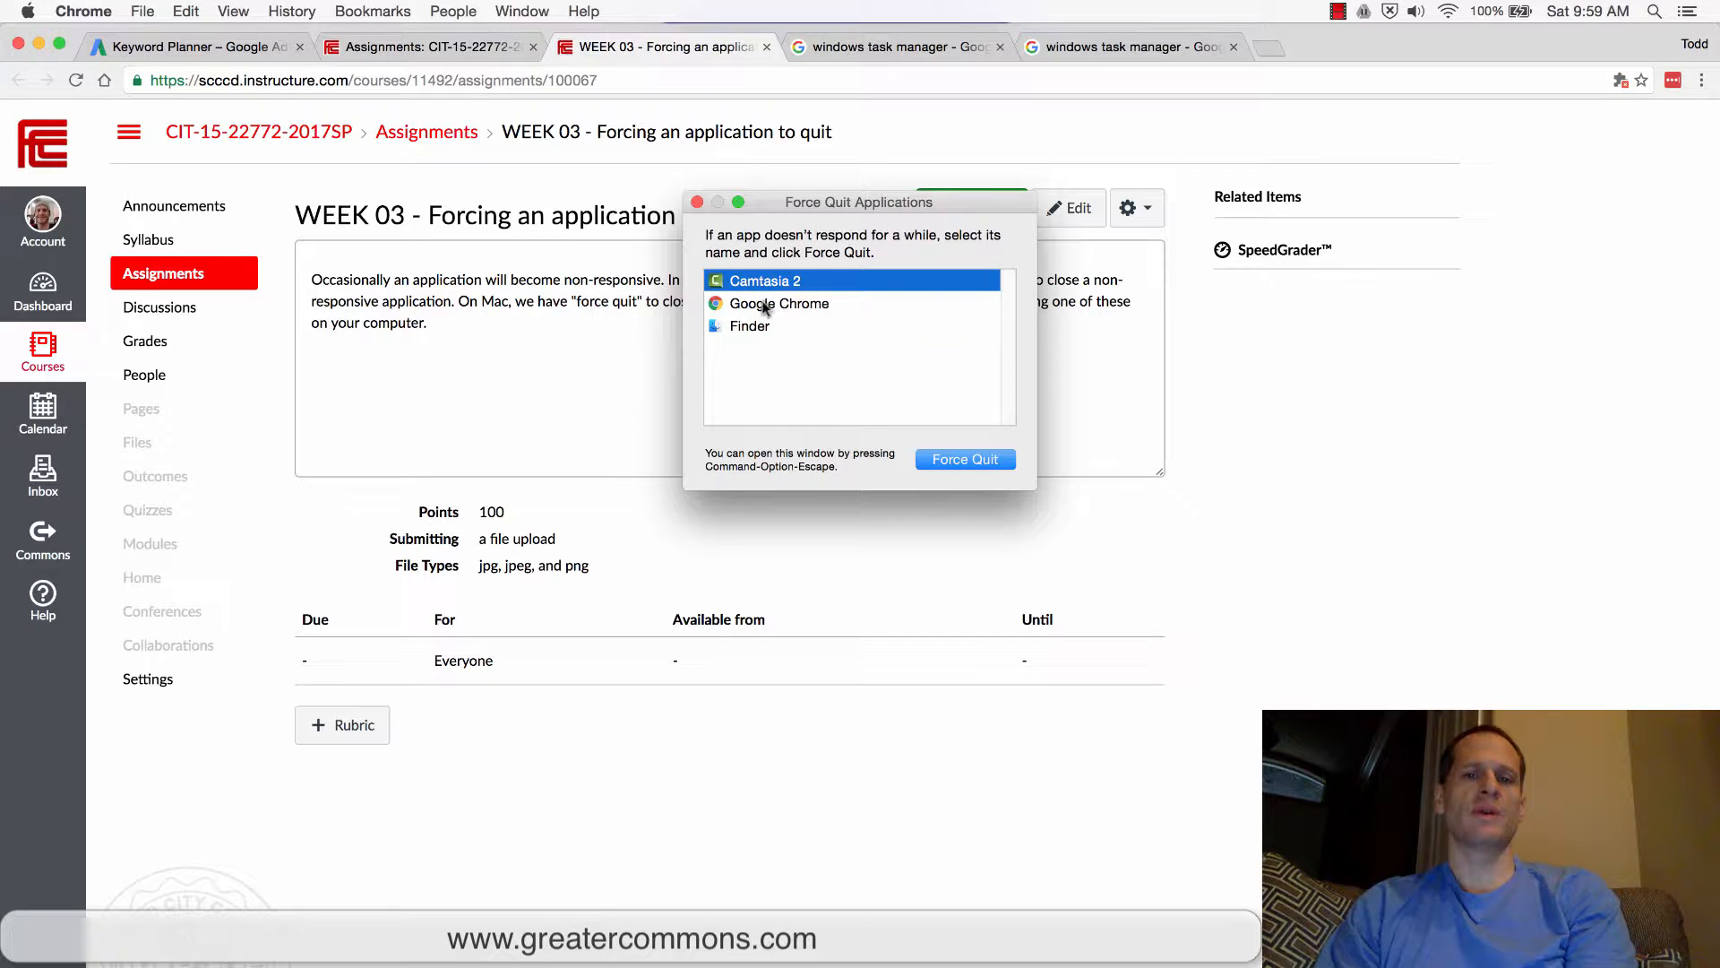
pyautogui.click(777, 303)
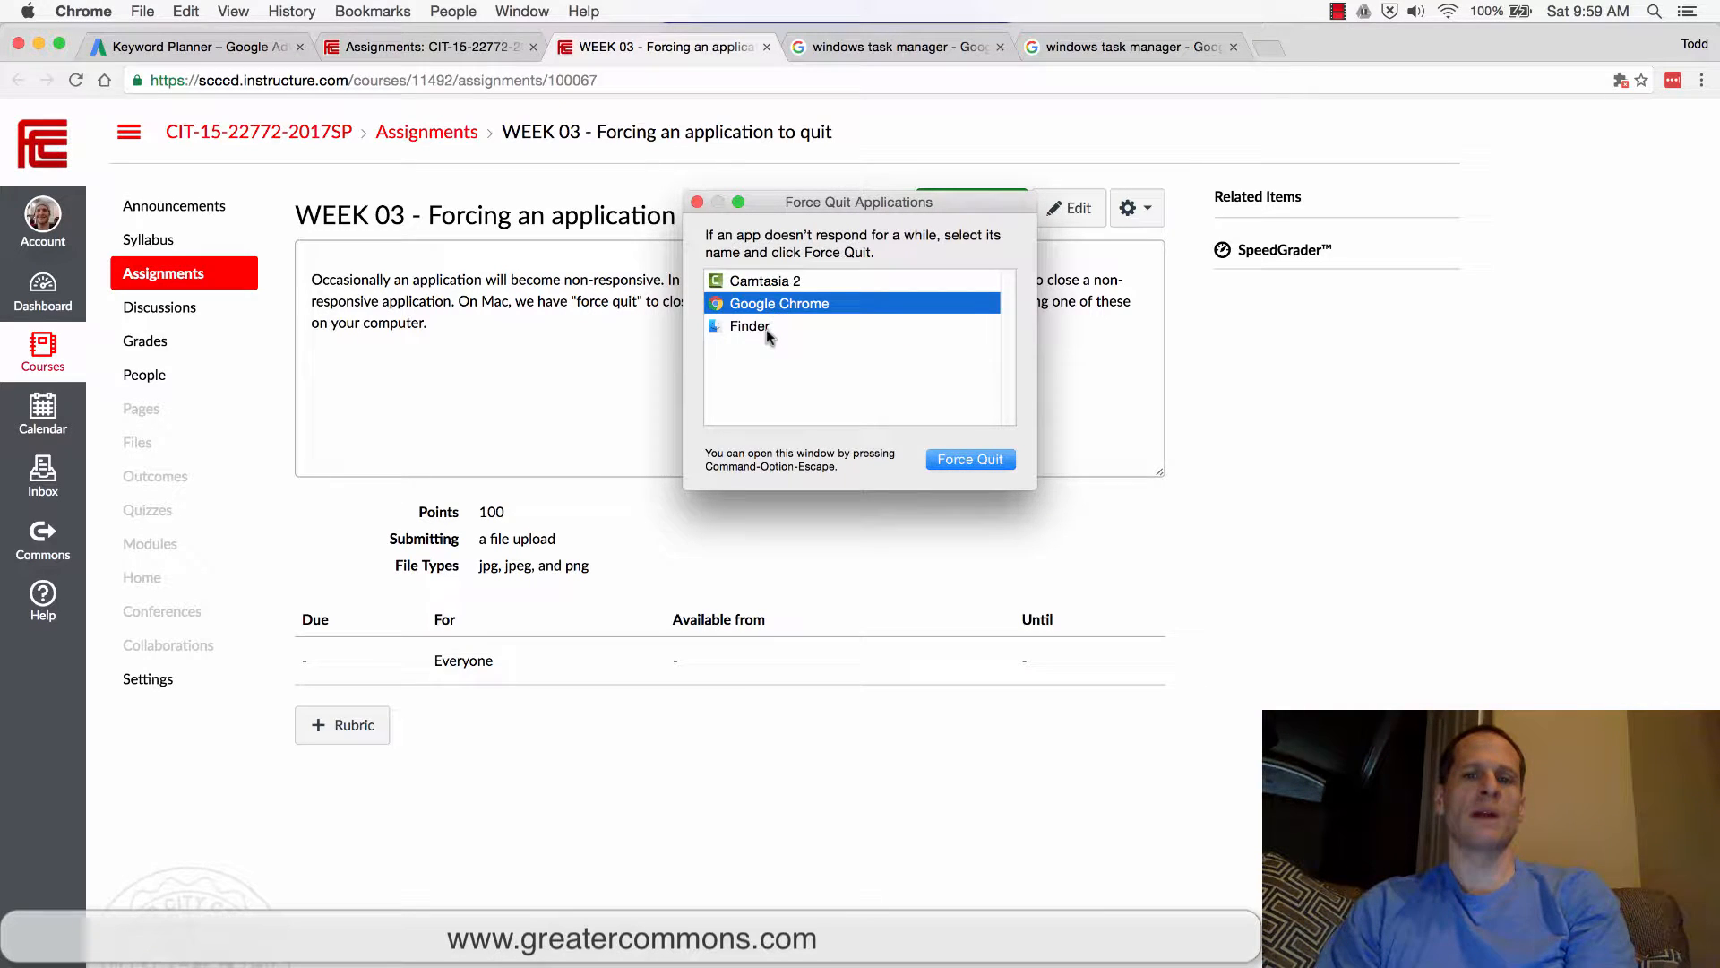
pyautogui.moveTo(965, 439)
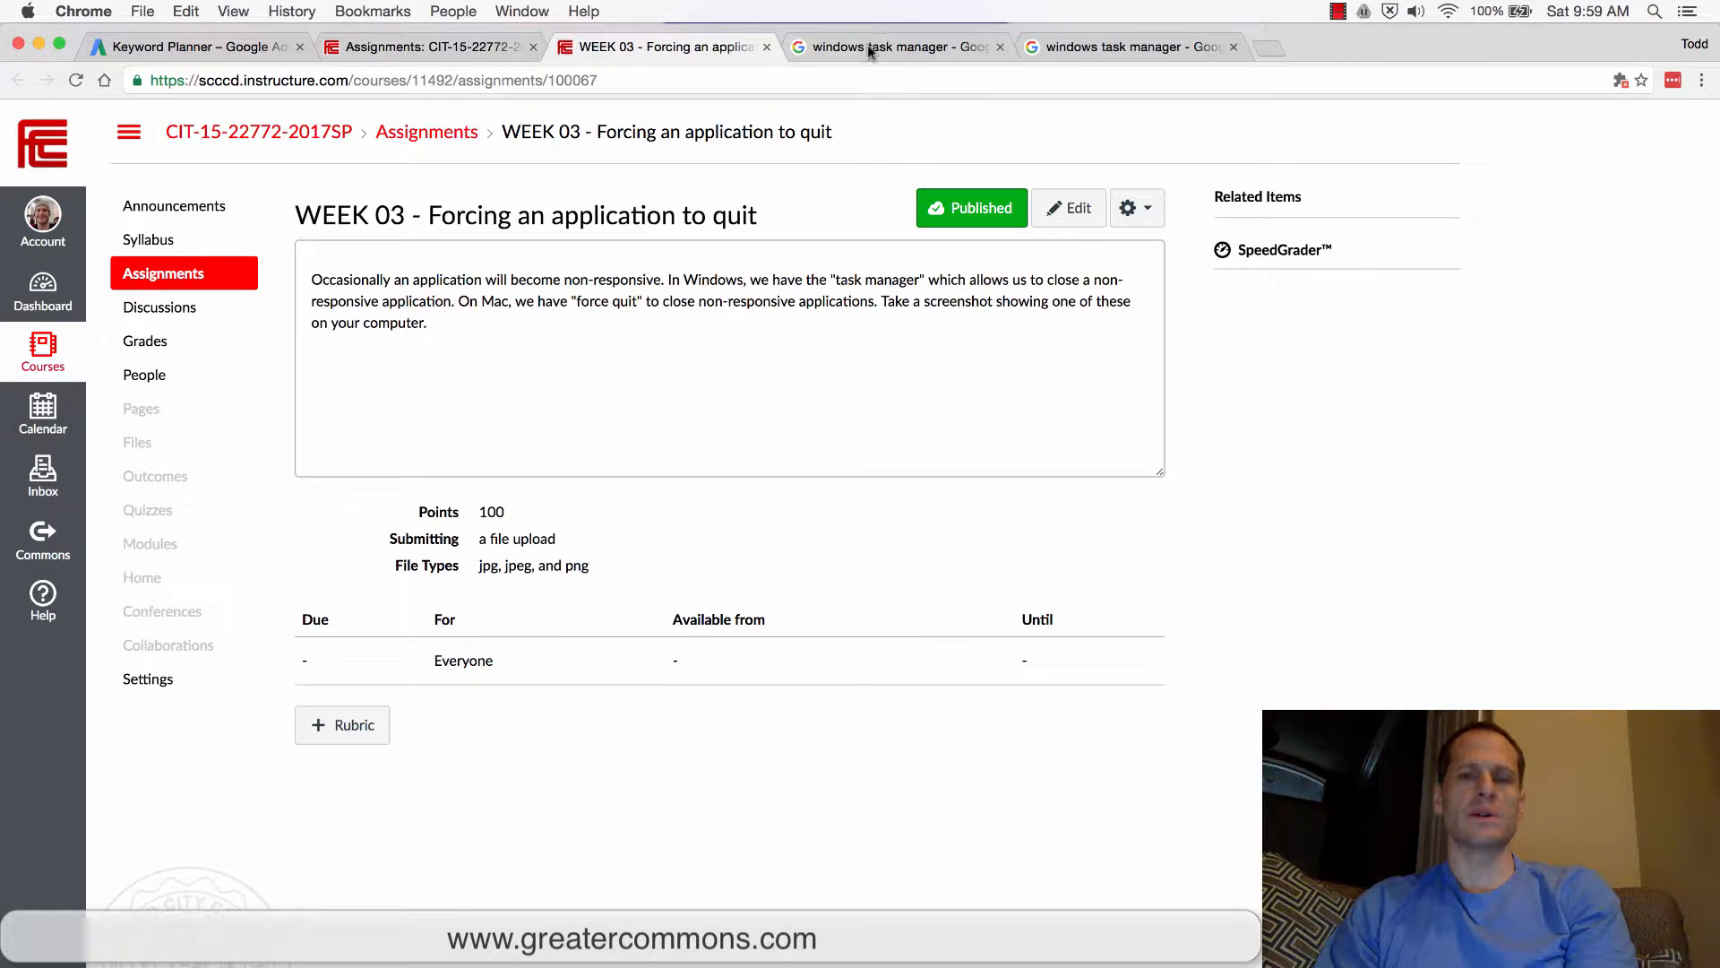
pyautogui.moveTo(894, 45)
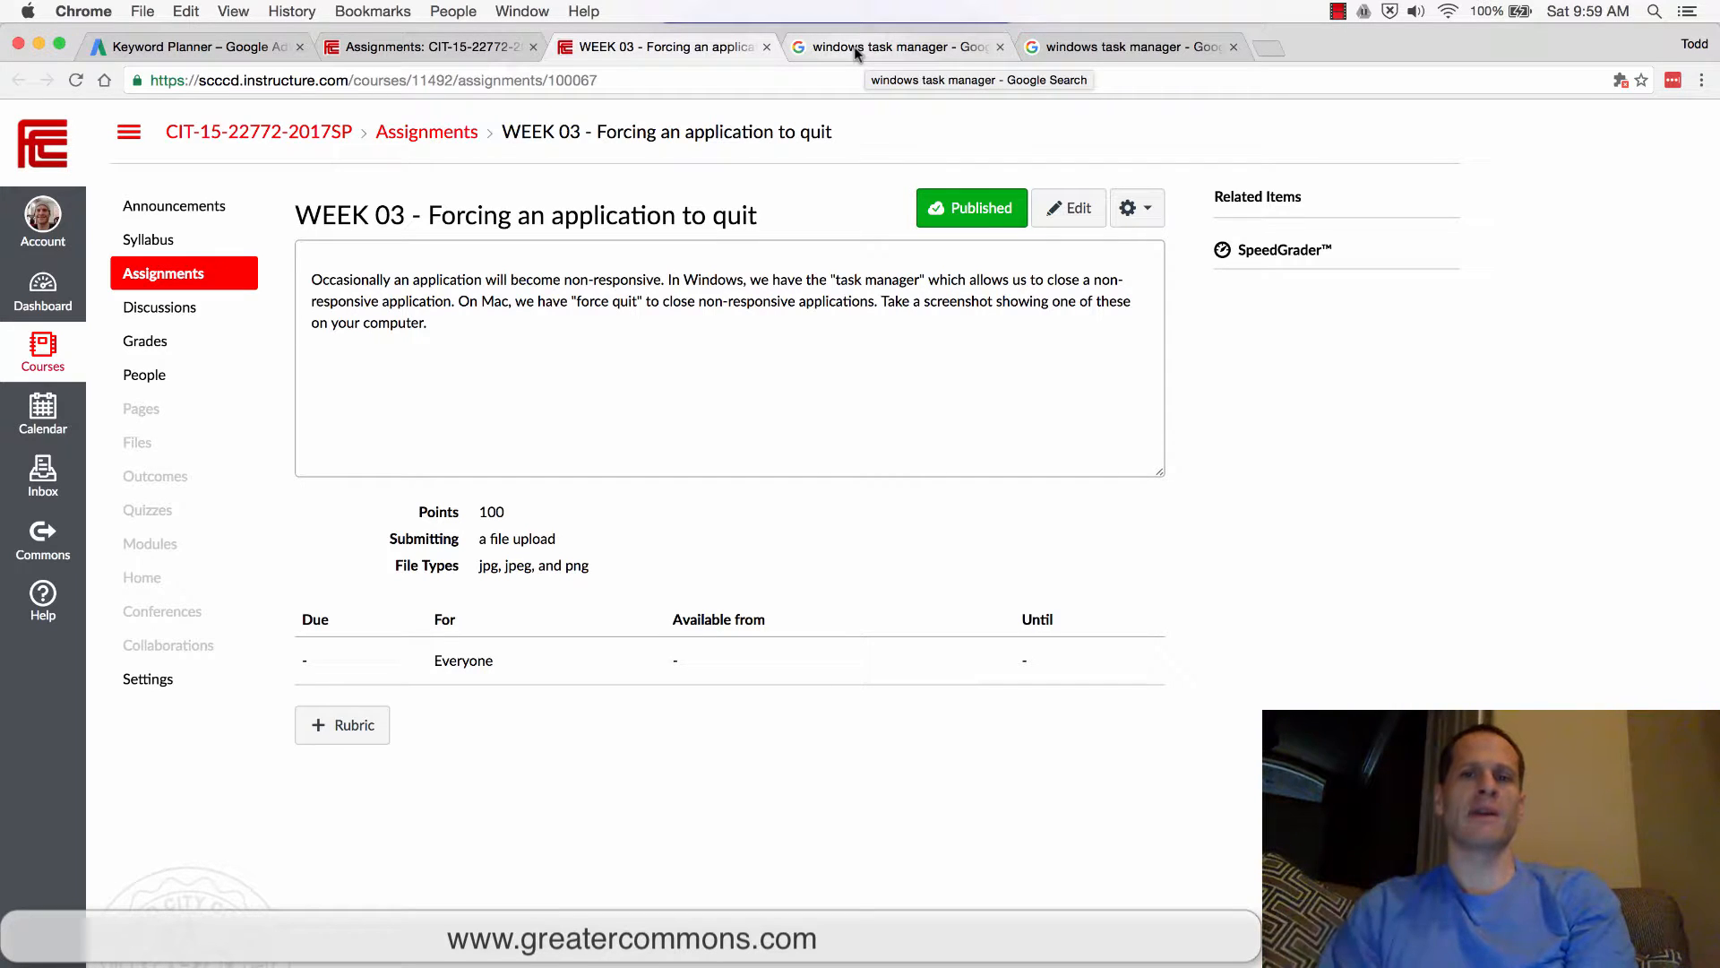
# Search 'windows search bar' in a new tab, view its Images, then close those results
pyautogui.click(1273, 46)
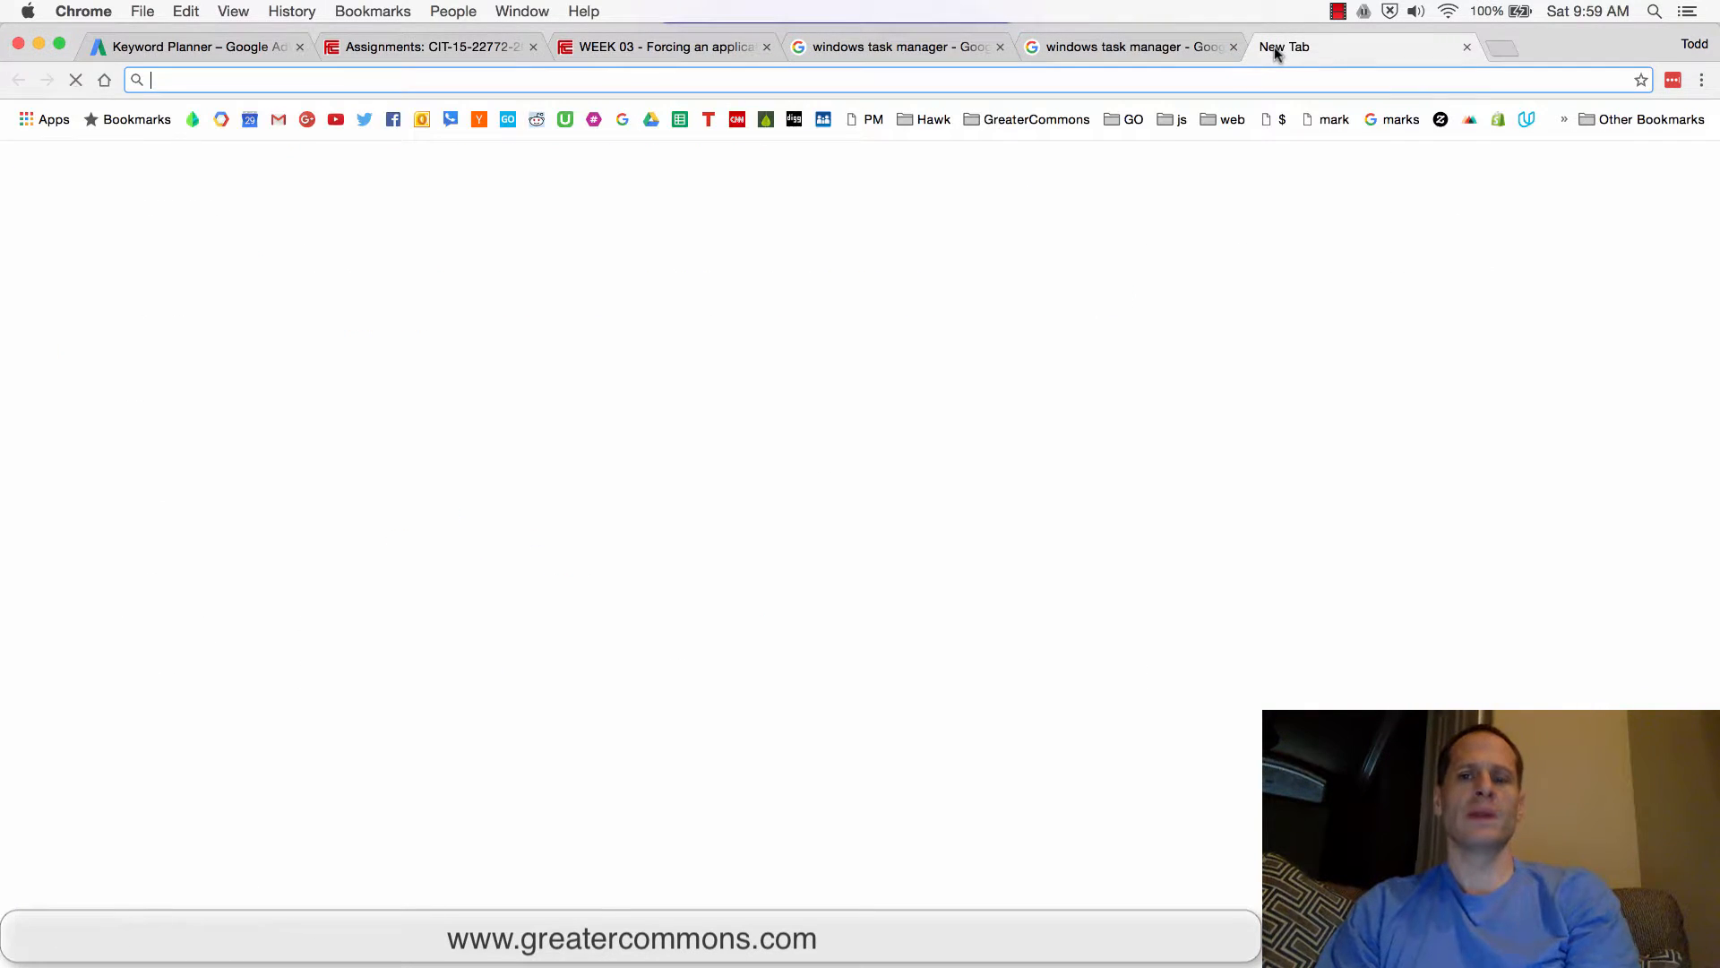
pyautogui.write('windows search bar')
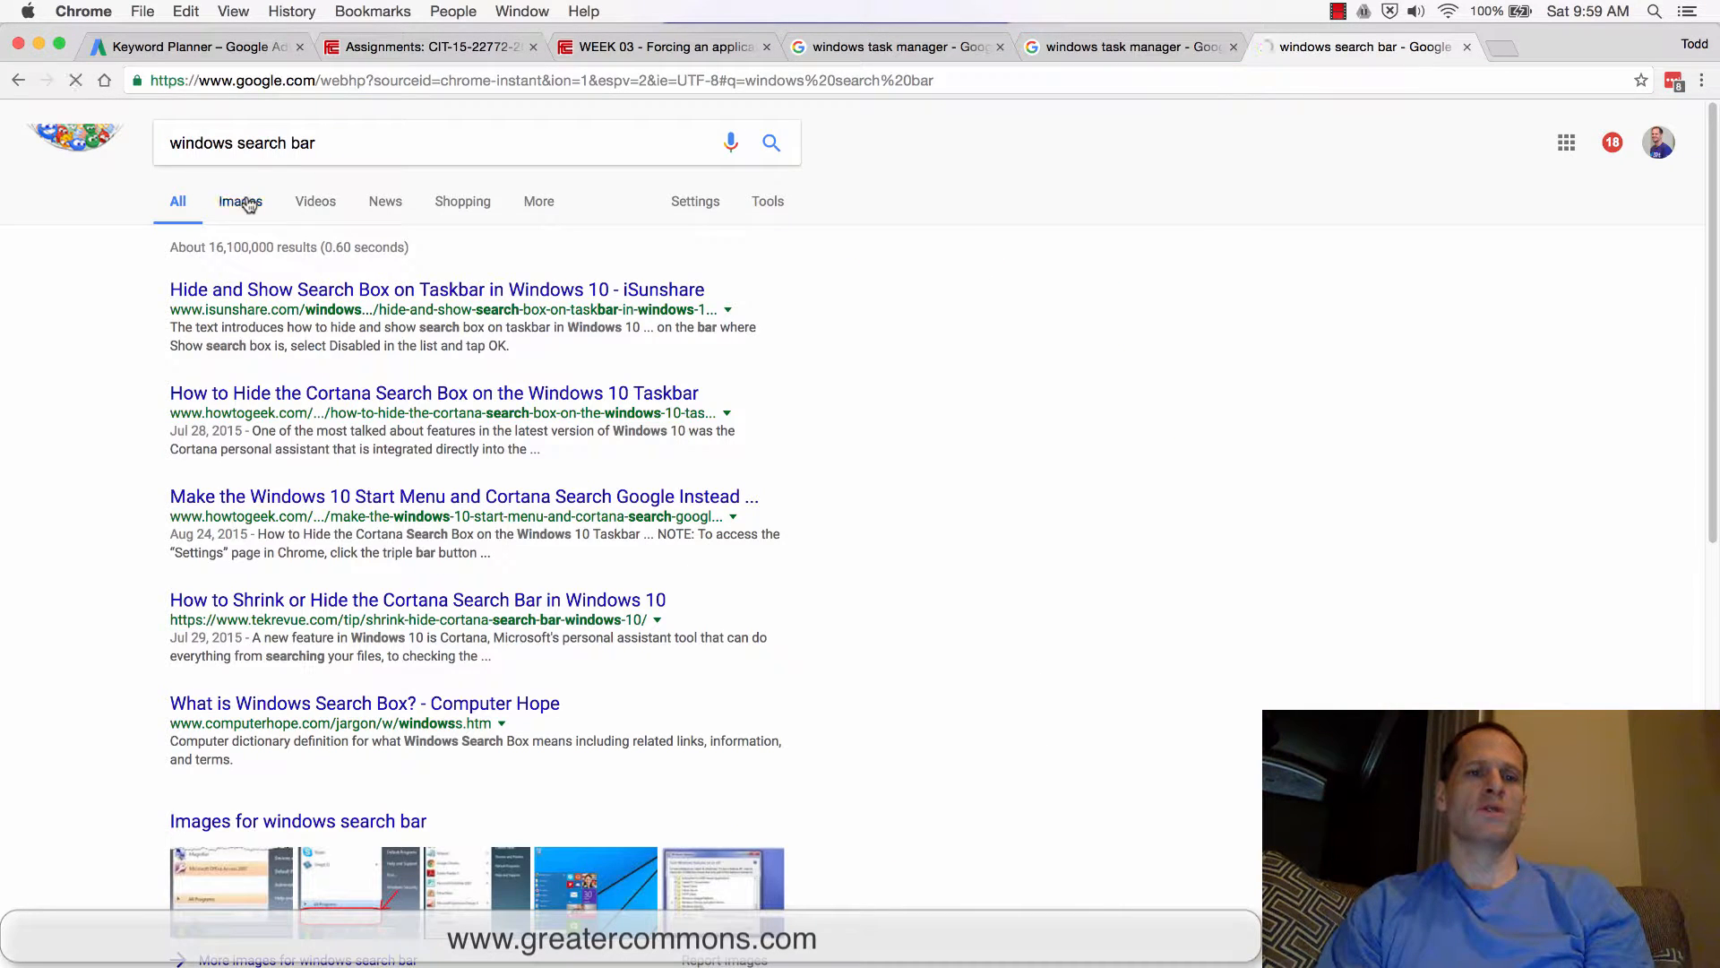
pyautogui.click(240, 200)
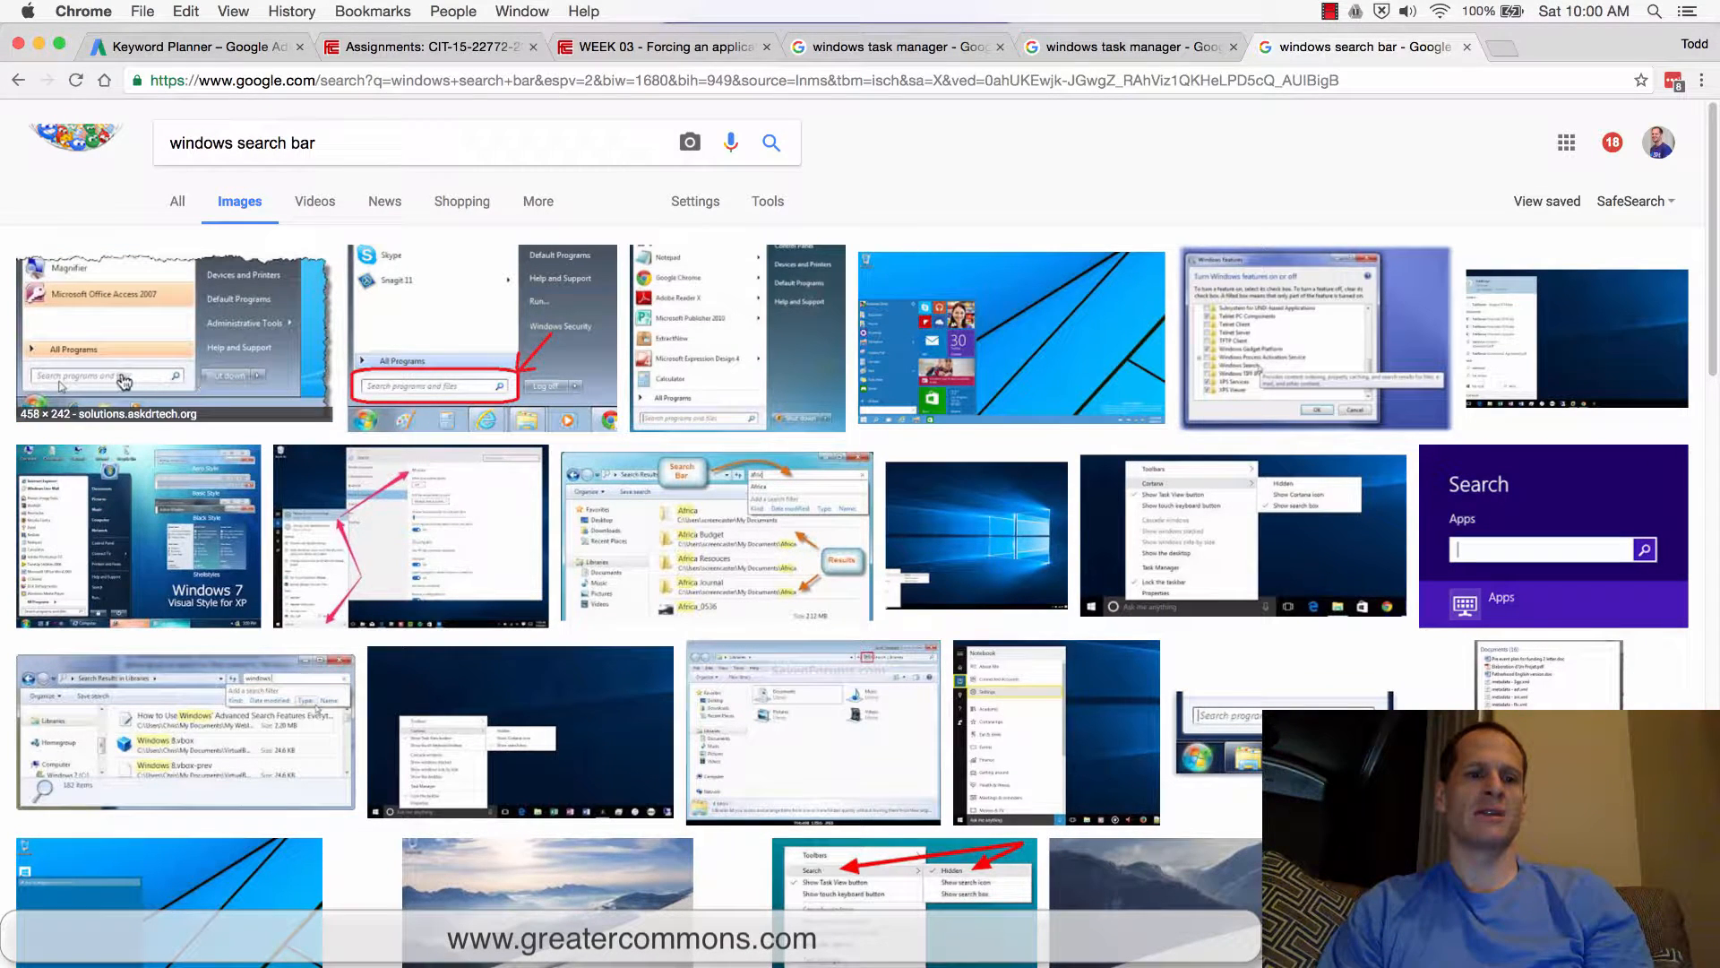
pyautogui.moveTo(1081, 475)
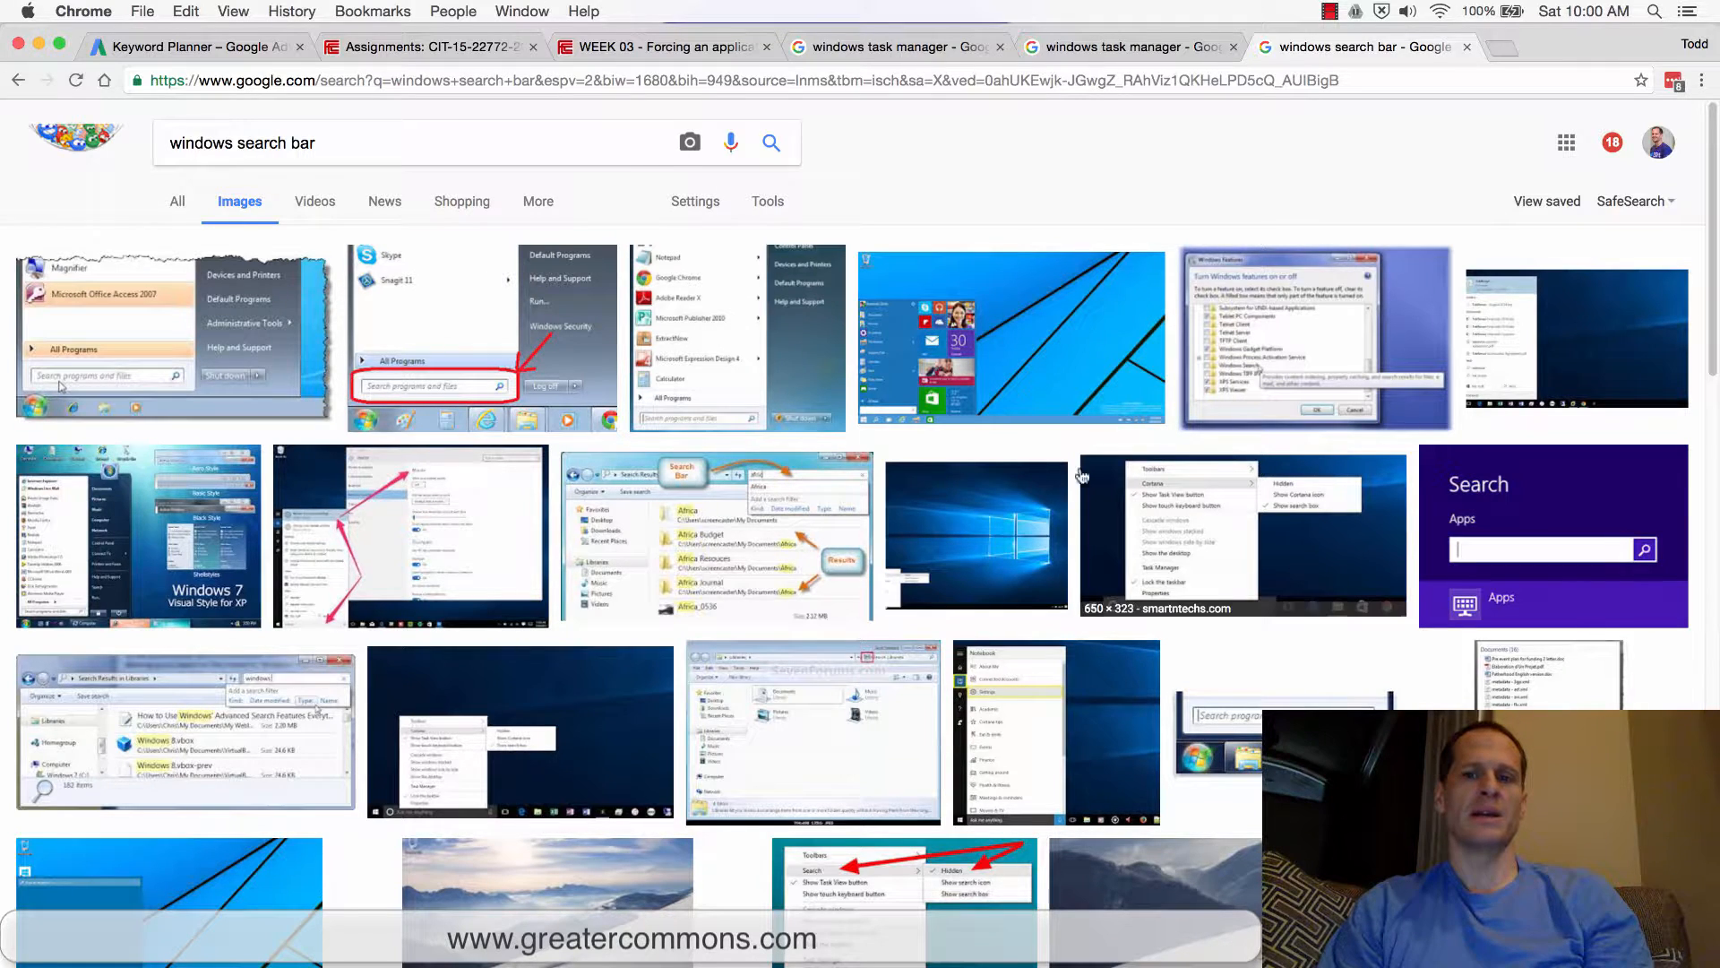
pyautogui.moveTo(976, 382)
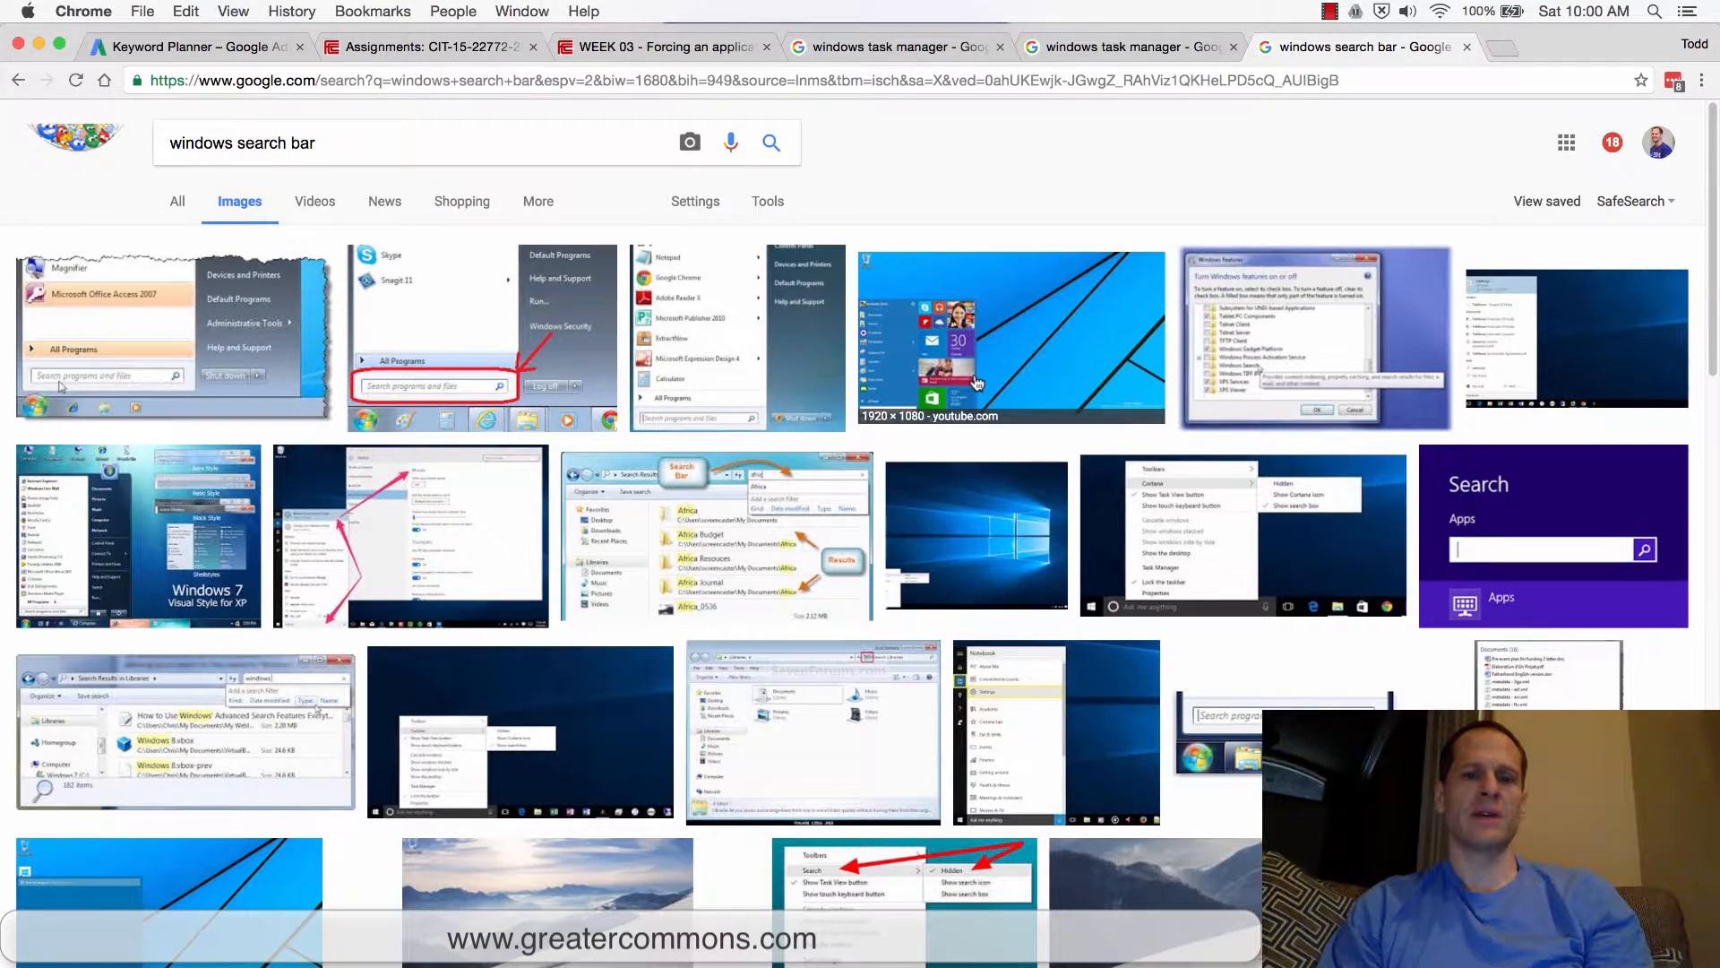
pyautogui.click(1010, 337)
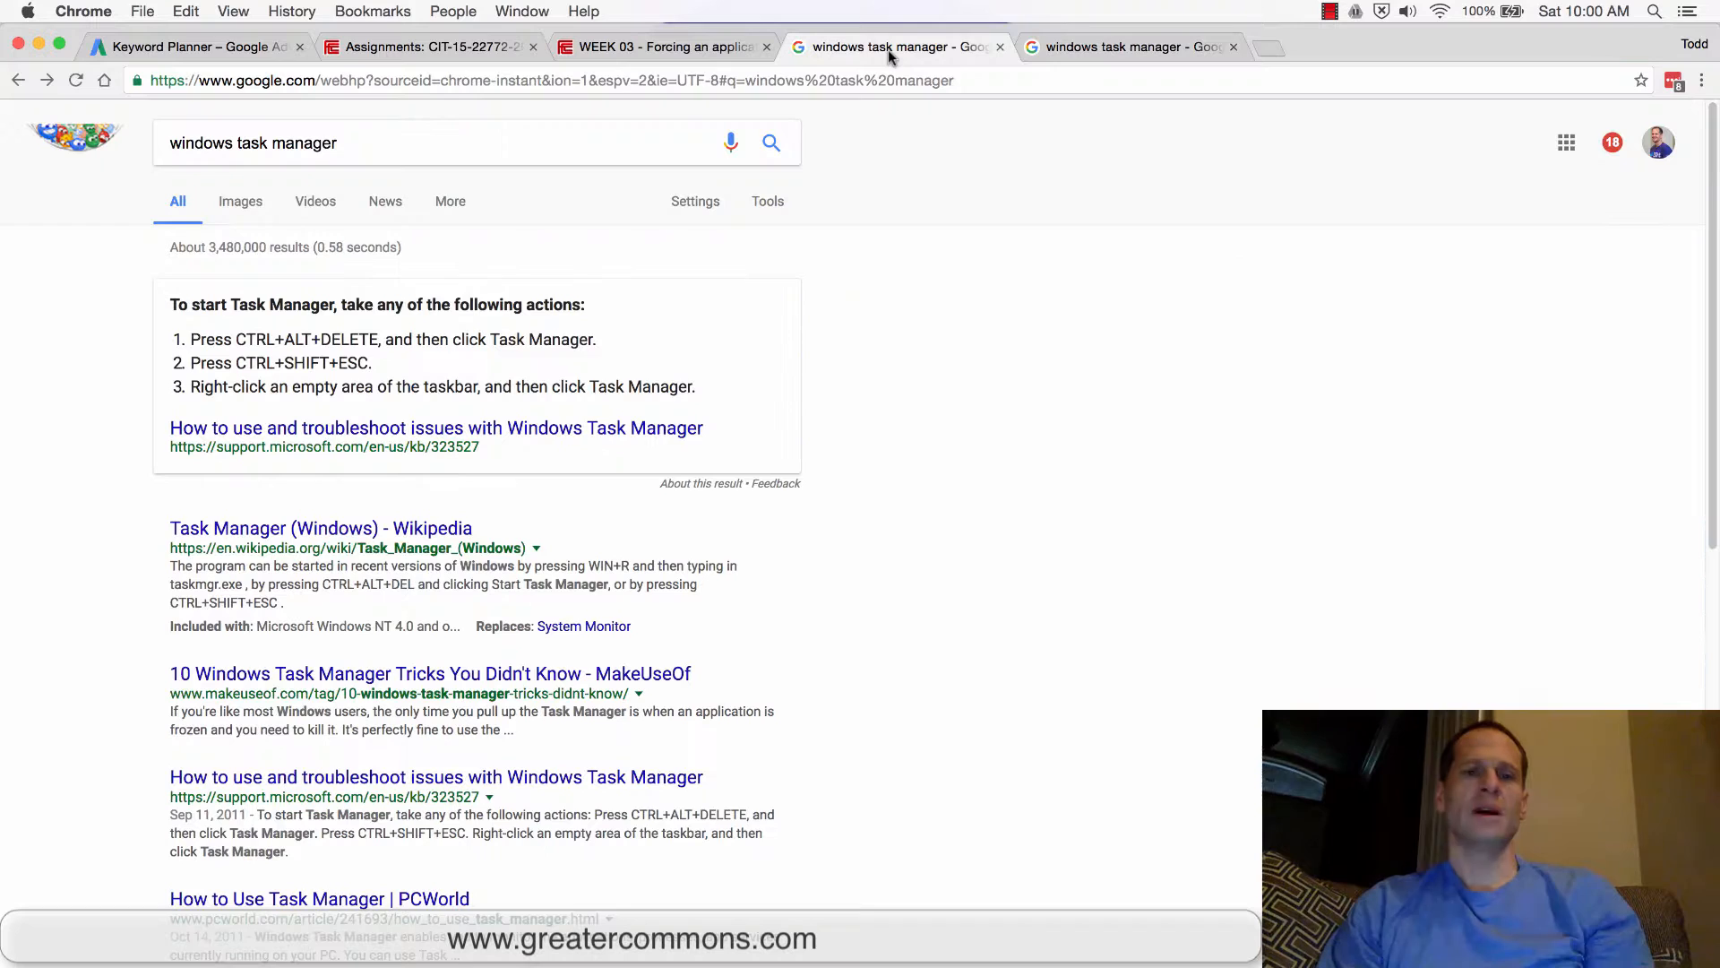
pyautogui.moveTo(234, 338); pyautogui.dragTo(352, 339)
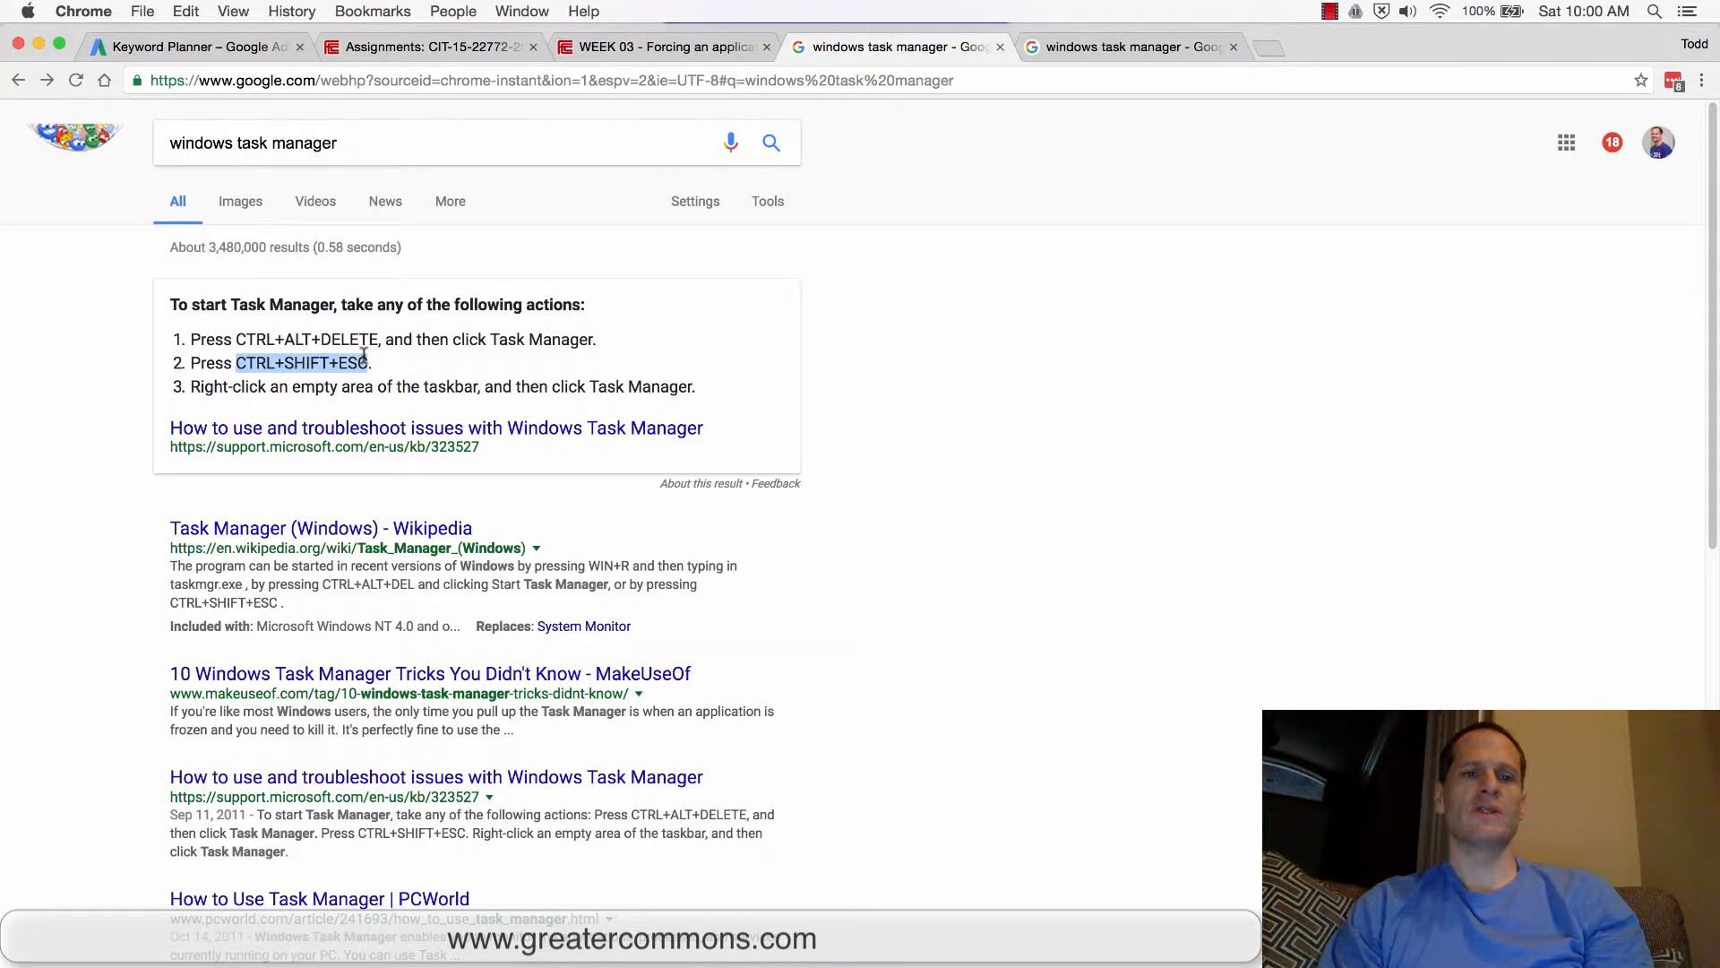
pyautogui.click(410, 392)
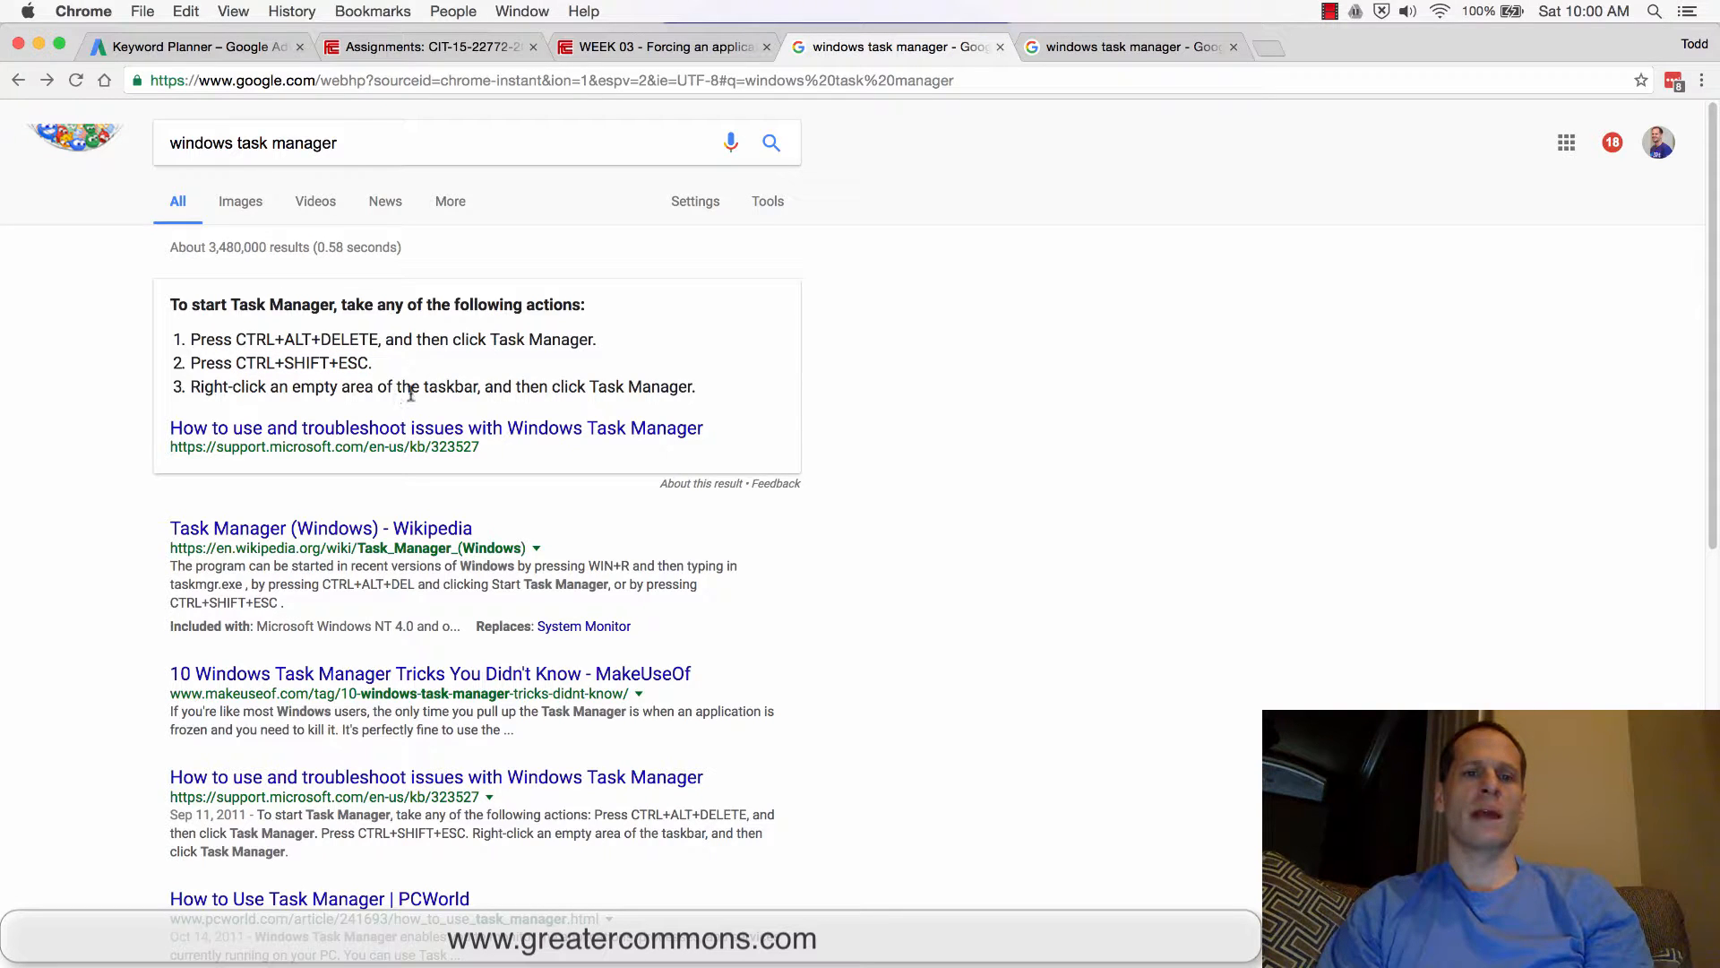
pyautogui.doubleClick(647, 386)
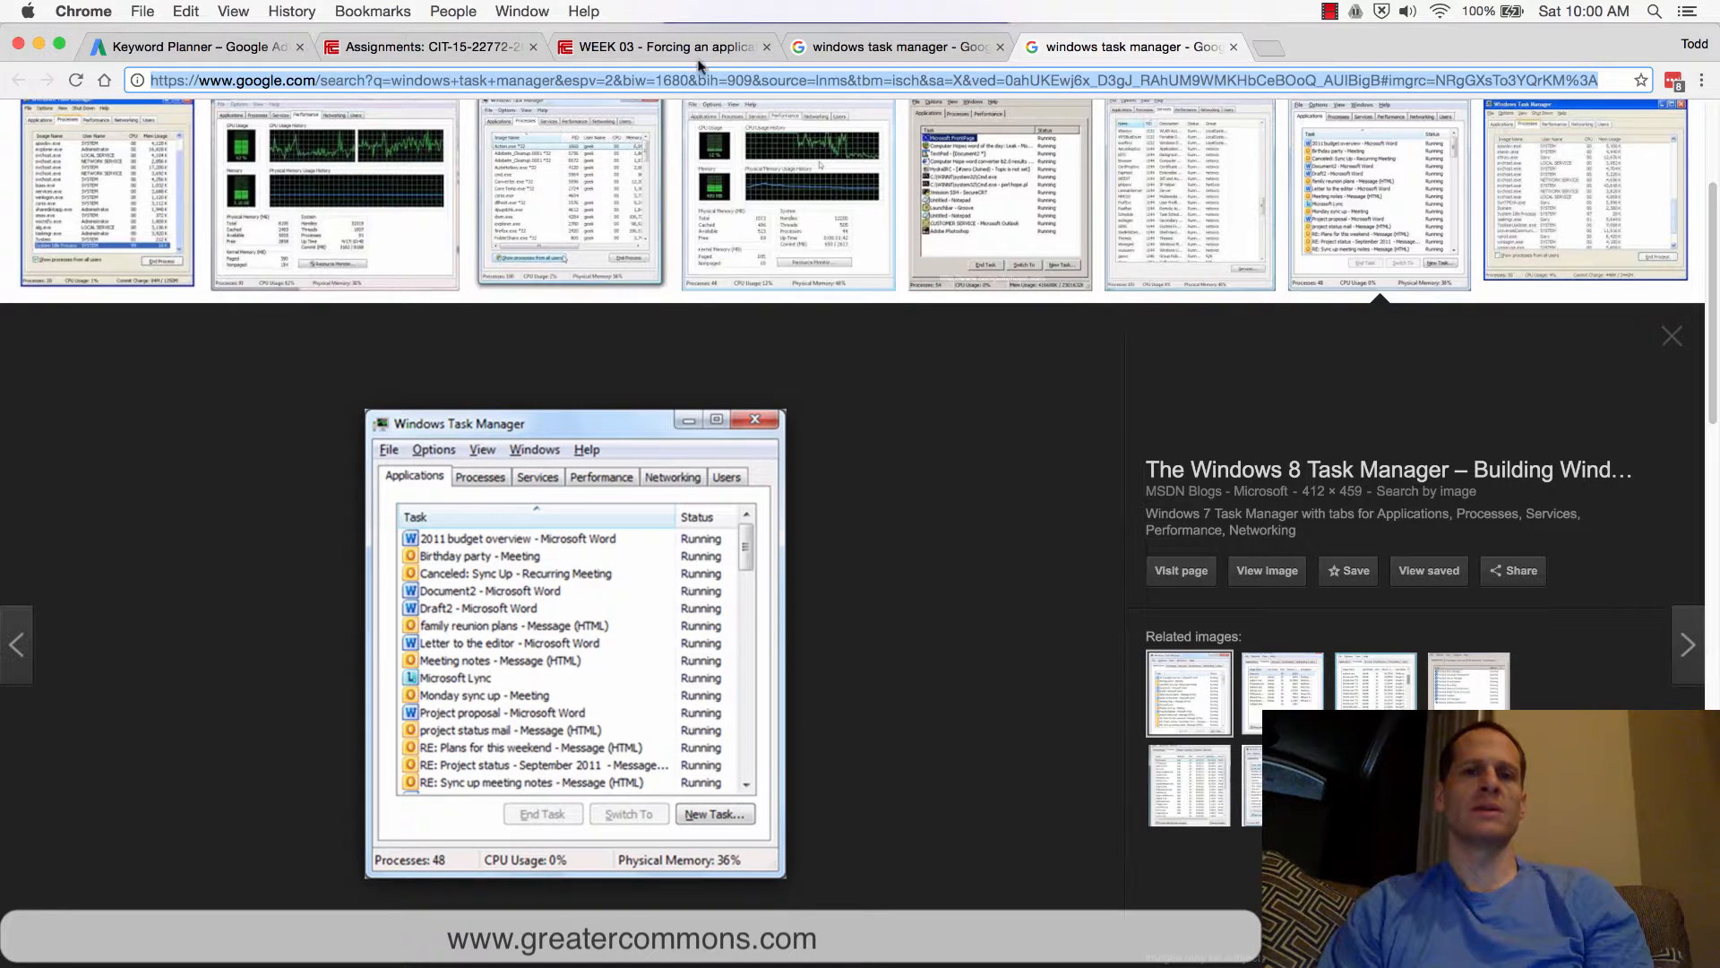
pyautogui.moveTo(664, 46)
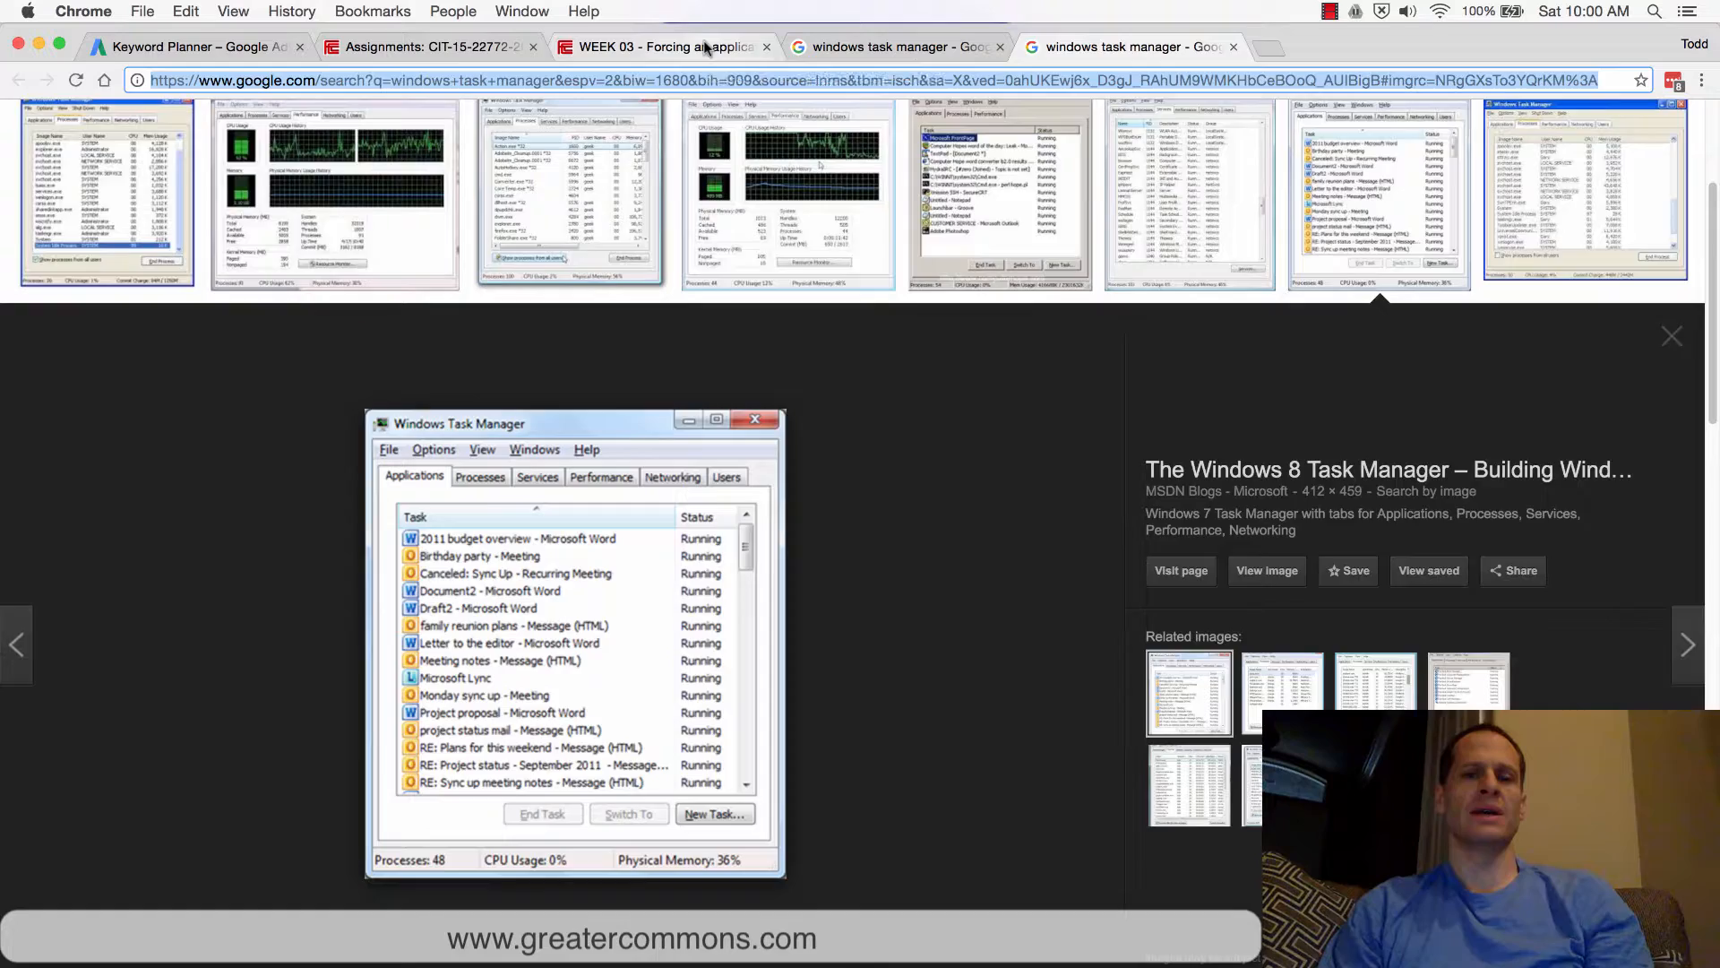
# Show an enlarged Task Manager image and reopen the Apple menu's Force Quit Applications list
pyautogui.click(659, 46)
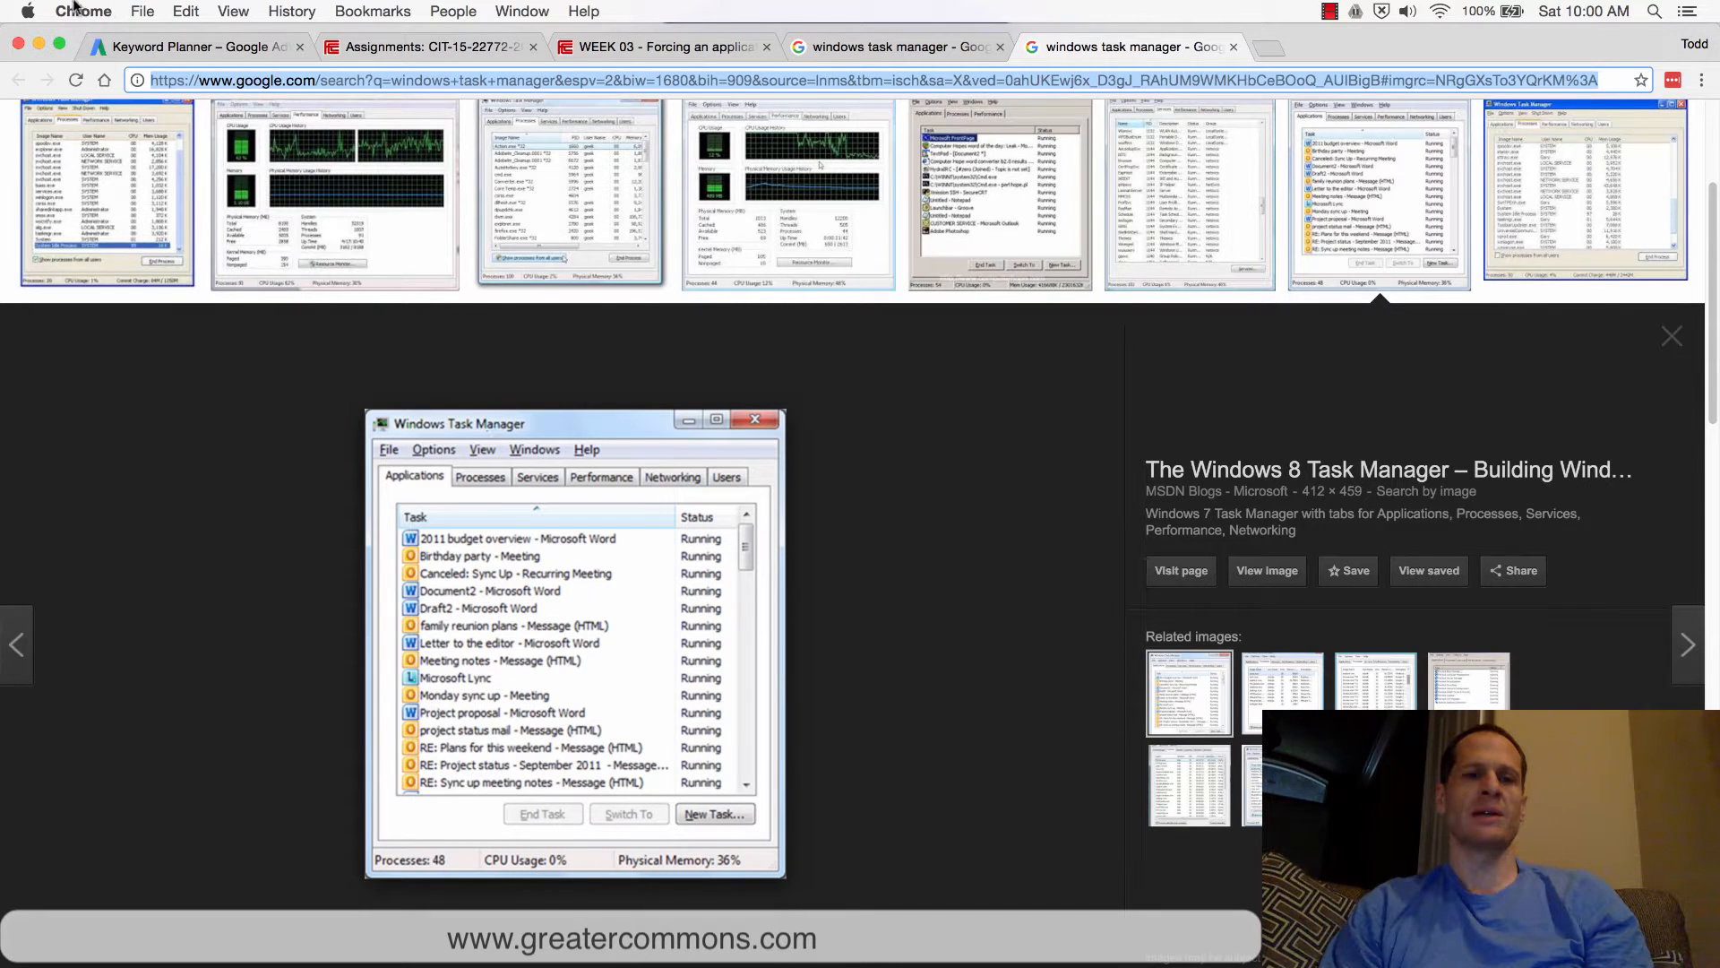
pyautogui.click(26, 11)
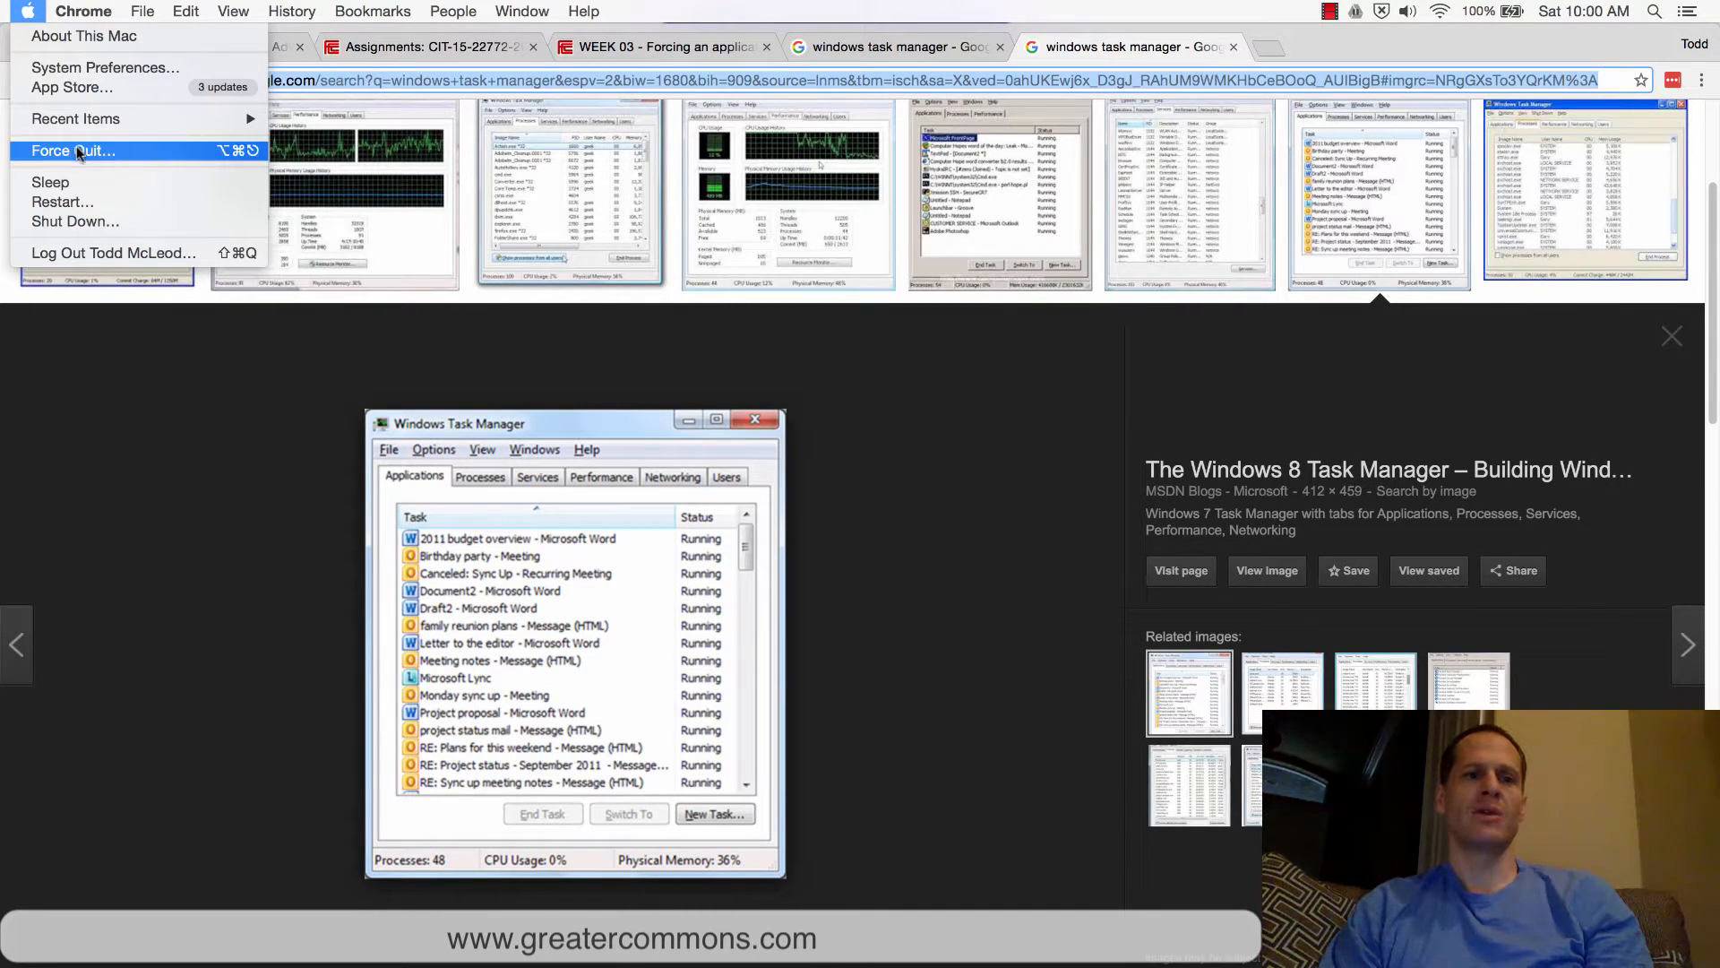
pyautogui.click(74, 150)
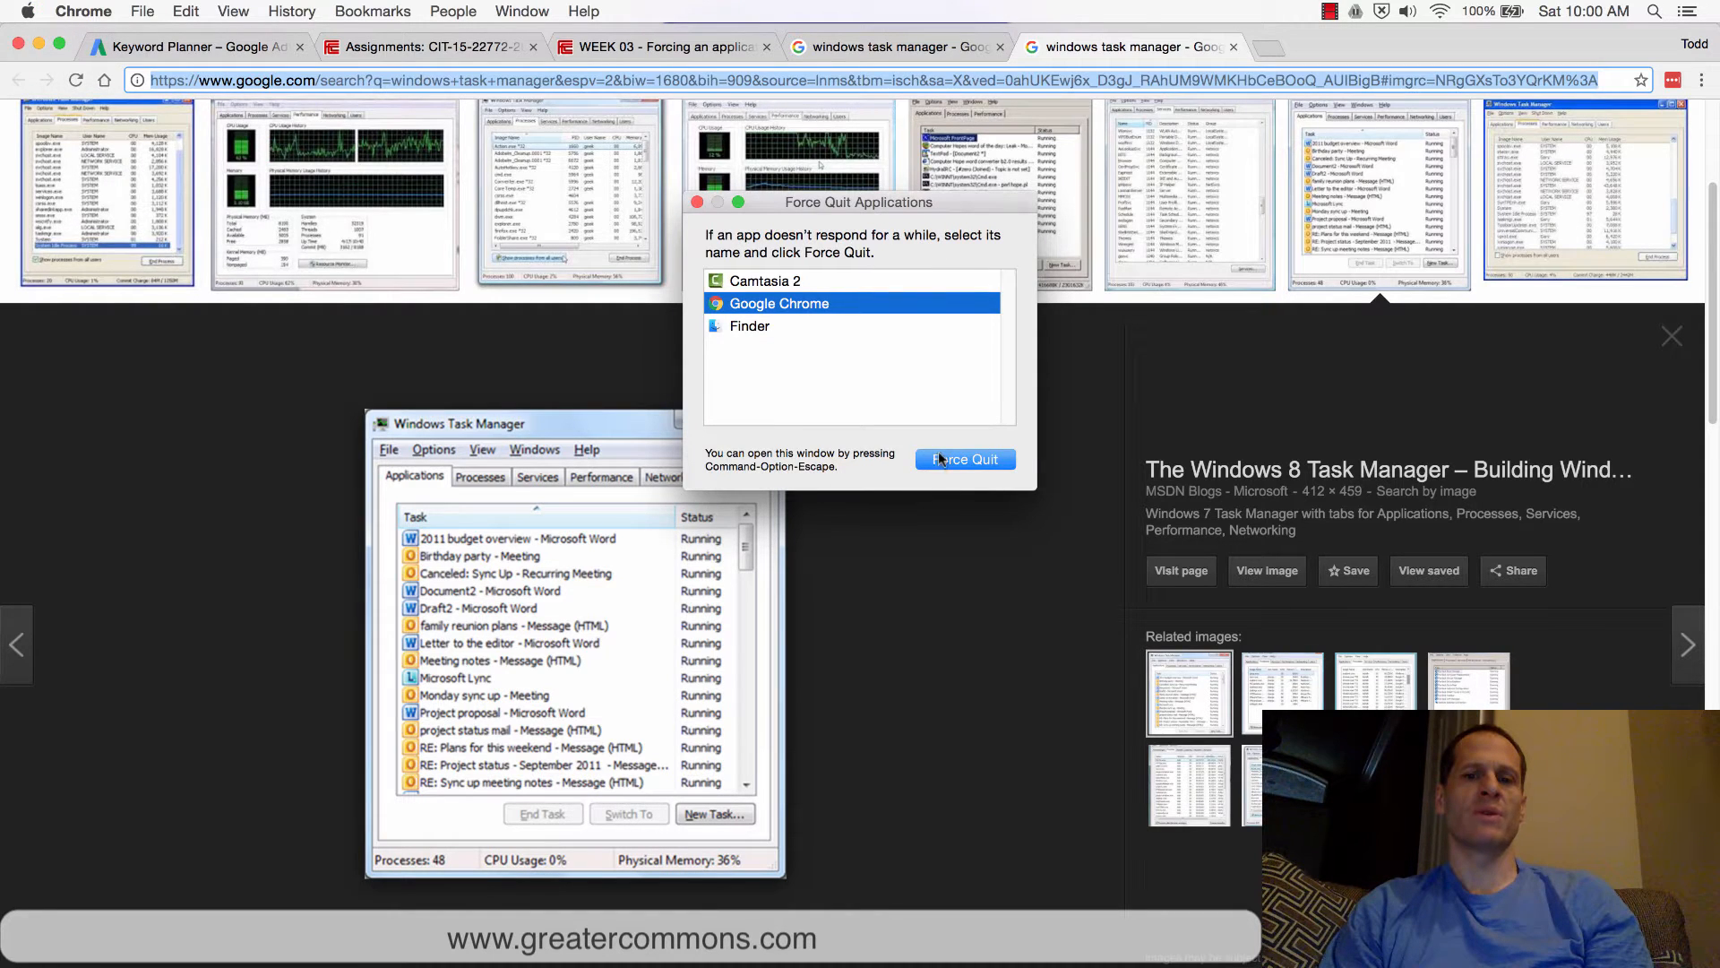